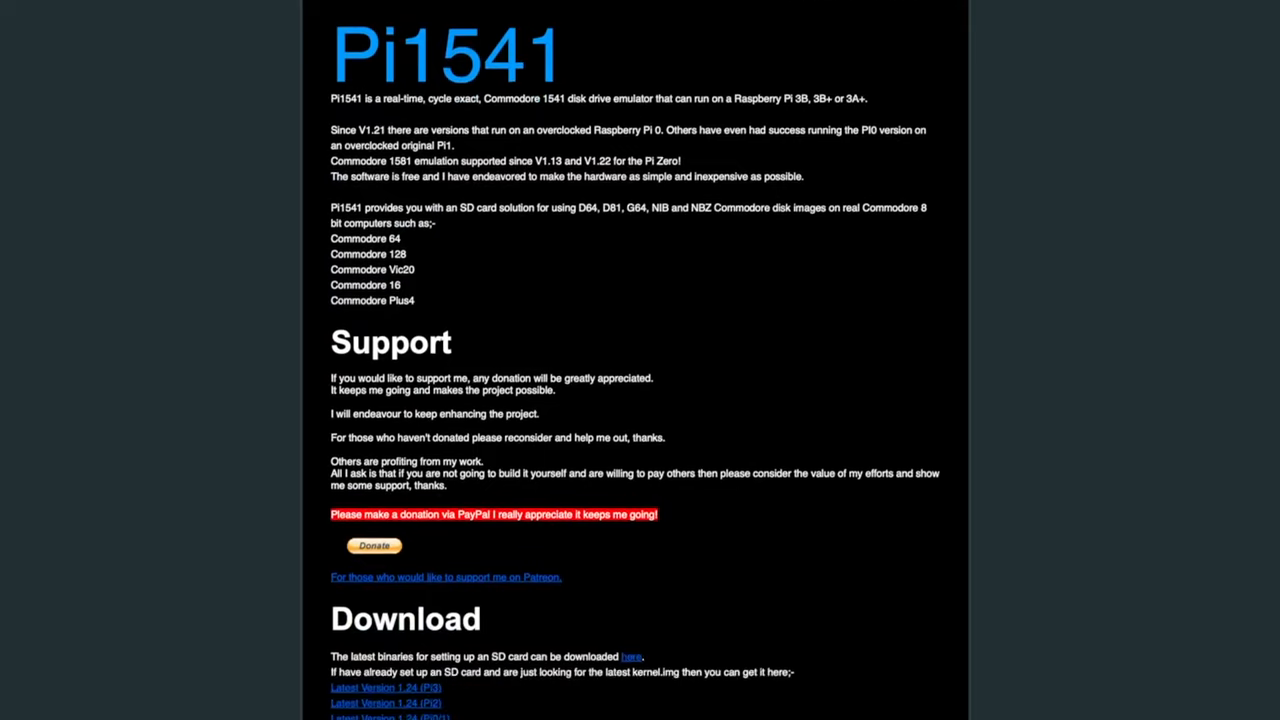
# Scroll through the Pi1541 site's setup and usage sections, then choose the Pi1541 IO Adapter, Rev.4 card.
pyautogui.scroll(-3)
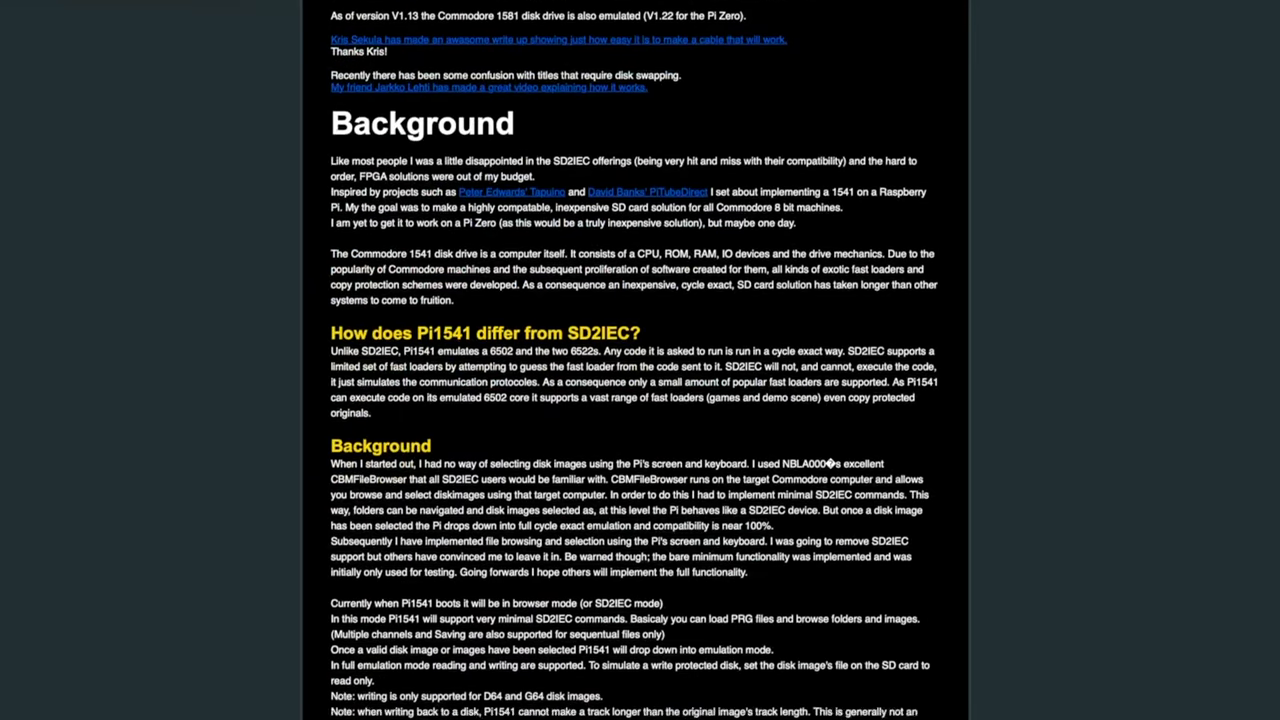
pyautogui.scroll(-3)
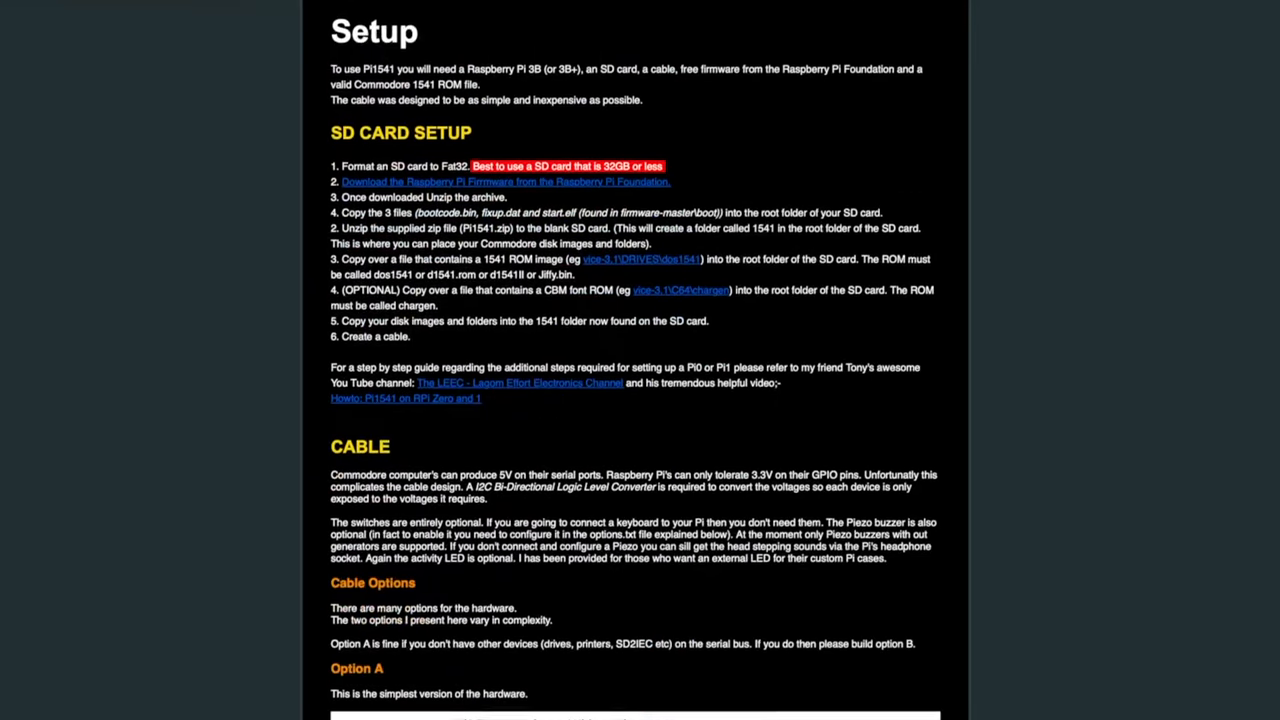
pyautogui.scroll(-3)
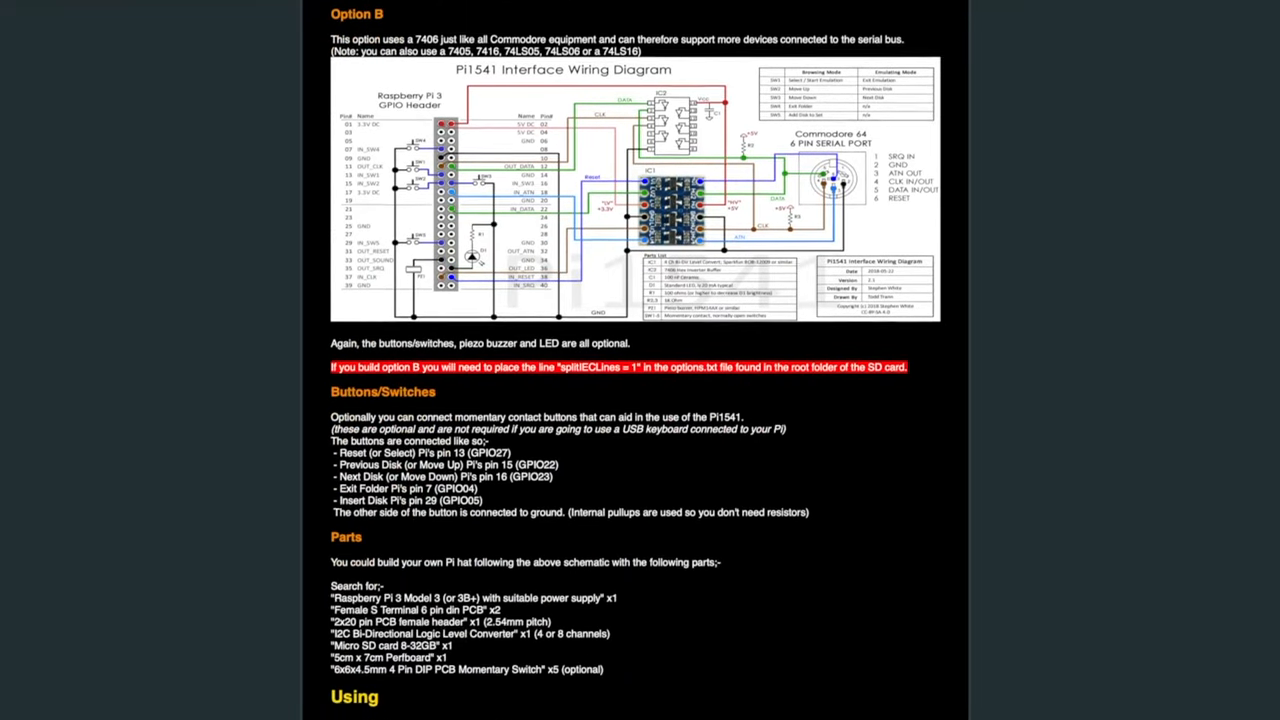
pyautogui.scroll(-3)
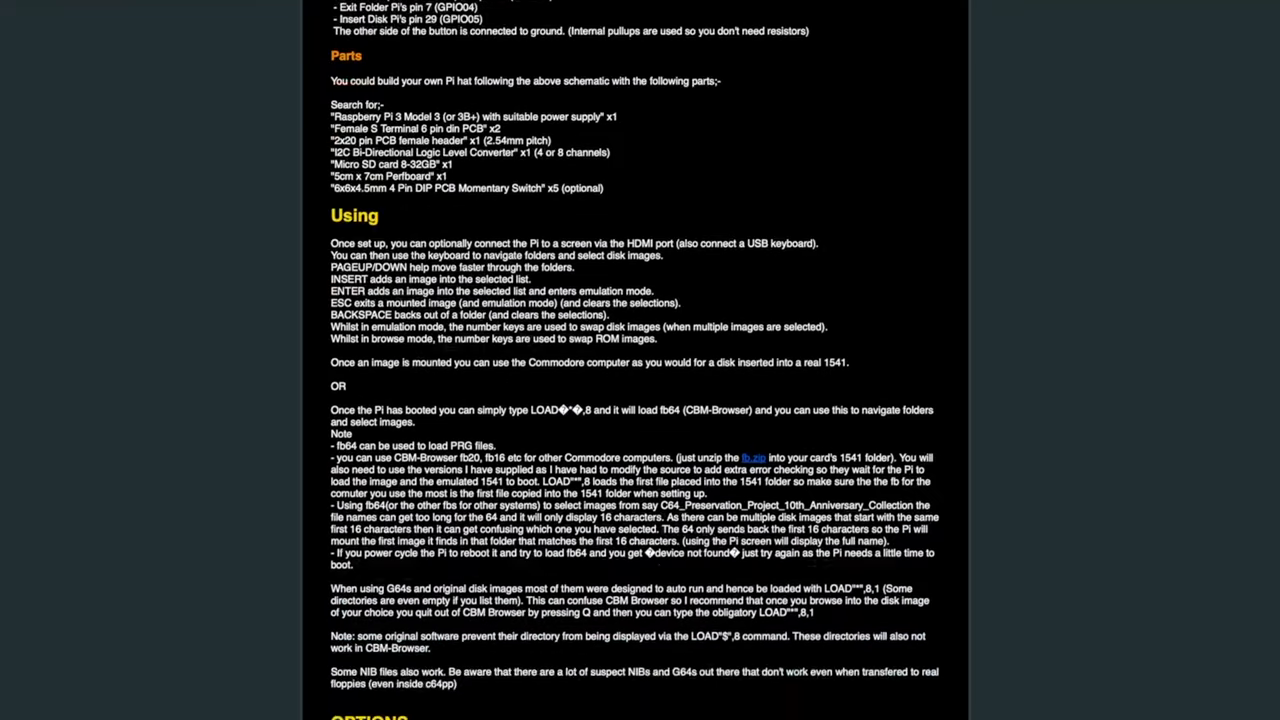
pyautogui.scroll(-3)
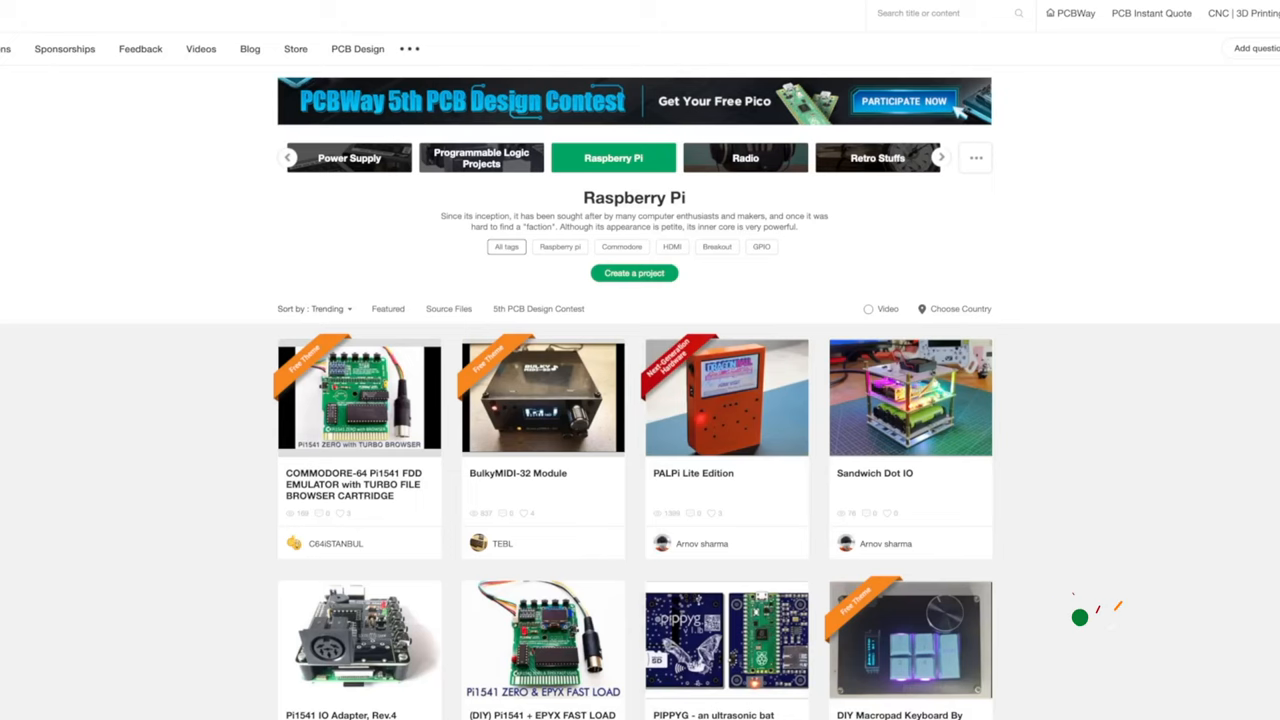
pyautogui.scroll(-3)
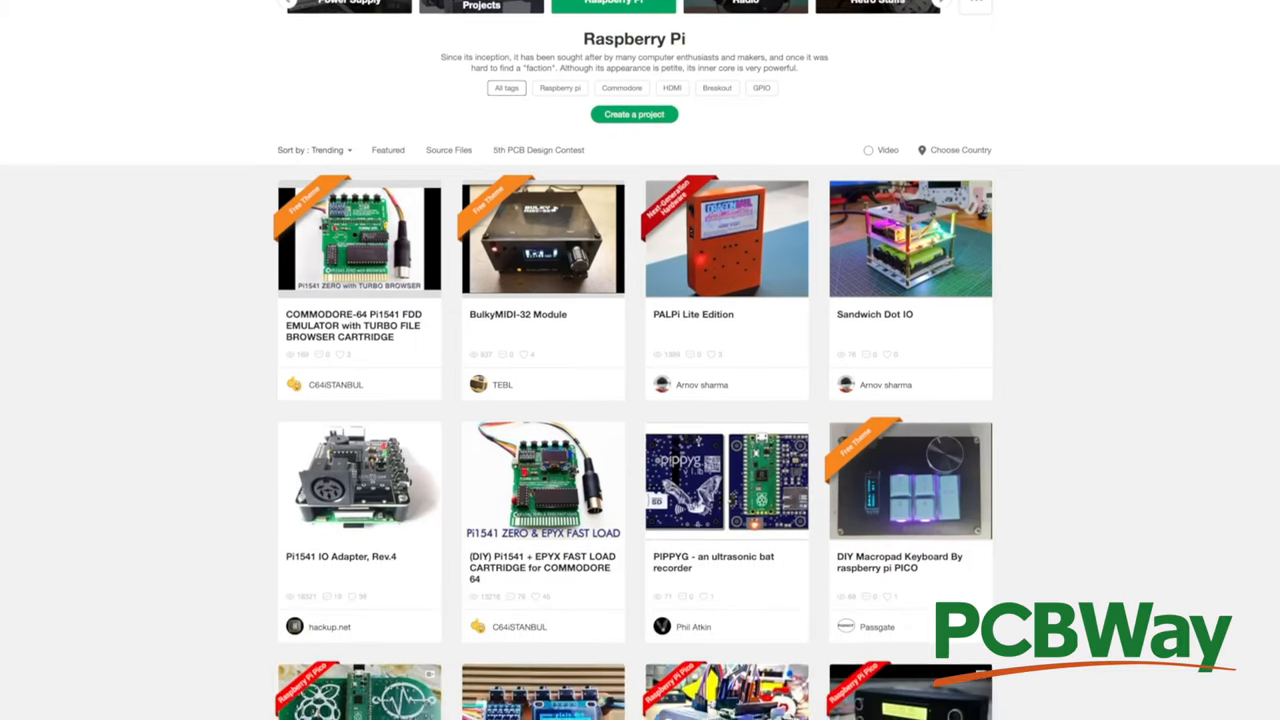
pyautogui.scroll(-3)
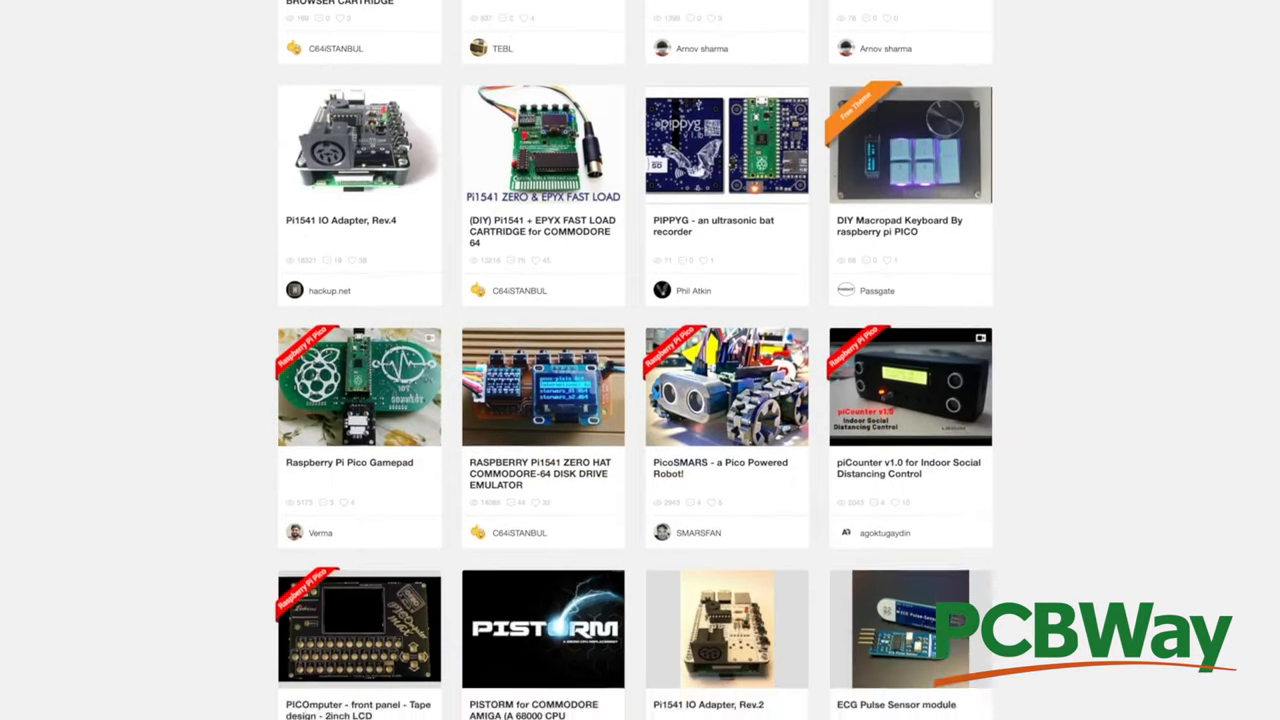
pyautogui.click(340, 144)
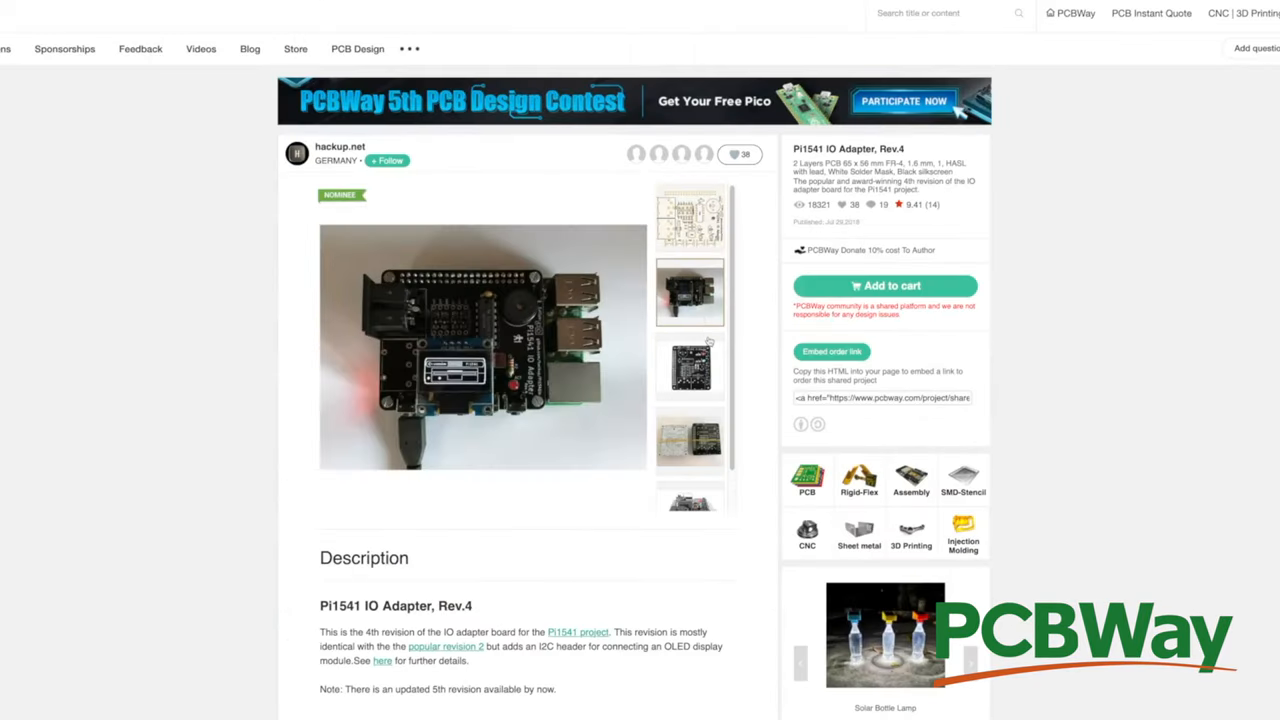
# Go to PCB Instant Quote and review layers, material, thickness, solder mask and copper weight options.
pyautogui.click(688, 368)
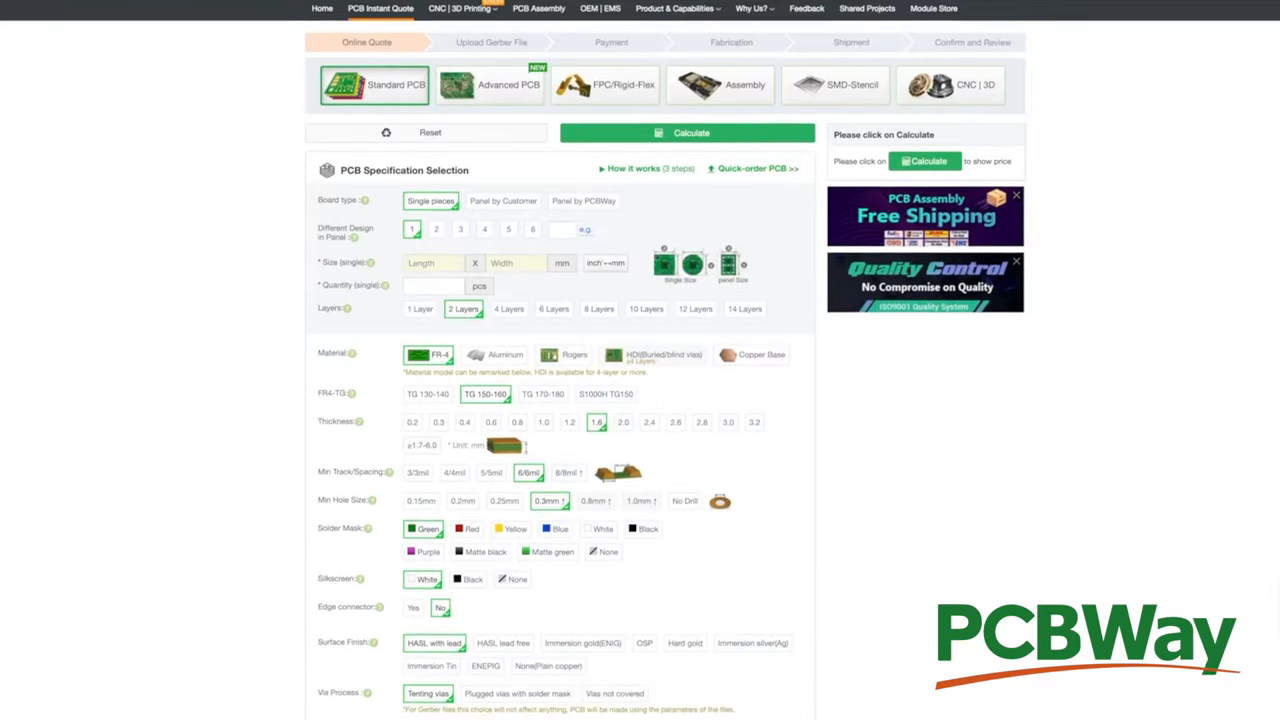
pyautogui.scroll(-3)
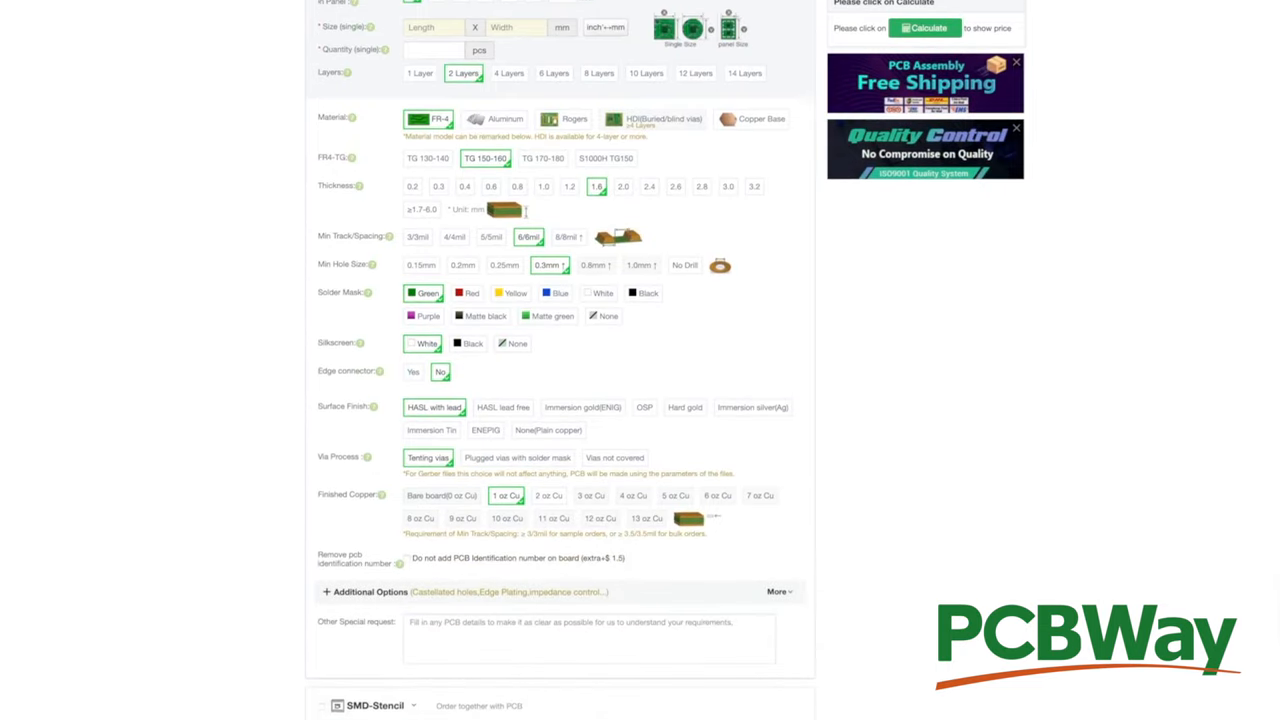